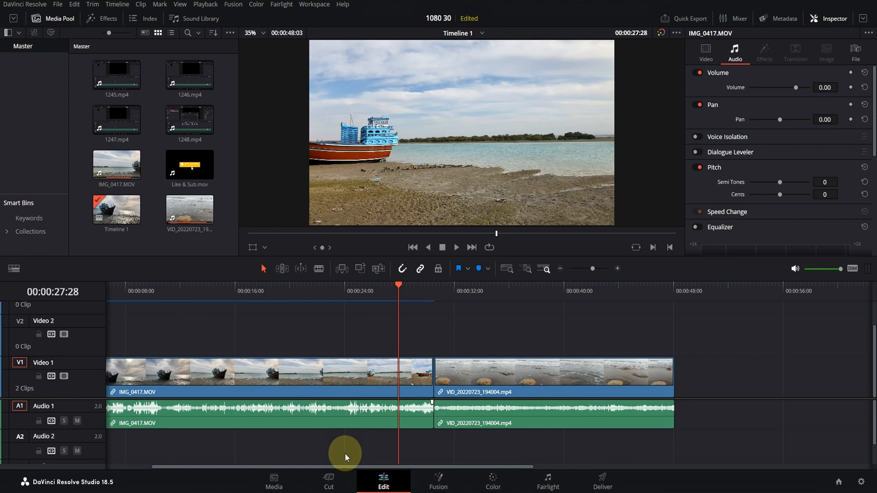
# Load Like & Sub.mov from the Media Pool into the source viewer for preview
pyautogui.click(190, 164)
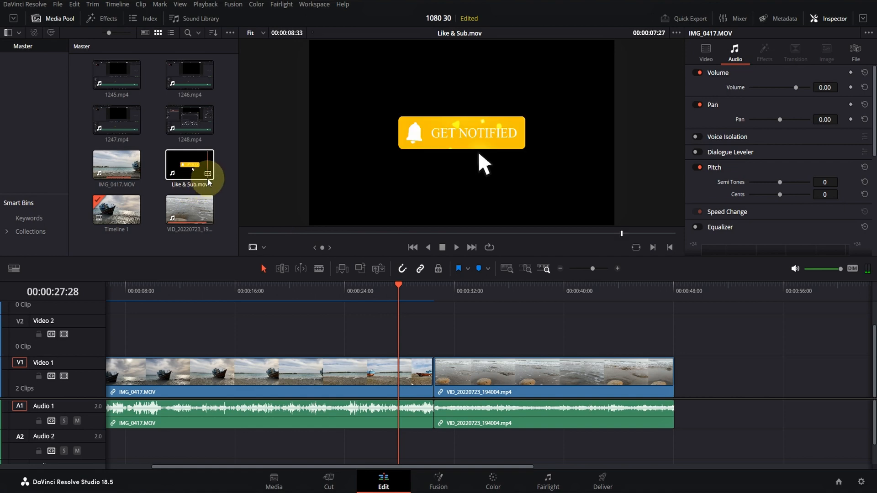
# Insert Like & Sub.mov with its audio at the playhead between IMG_0417.MOV and the beach clip
pyautogui.click(189, 165)
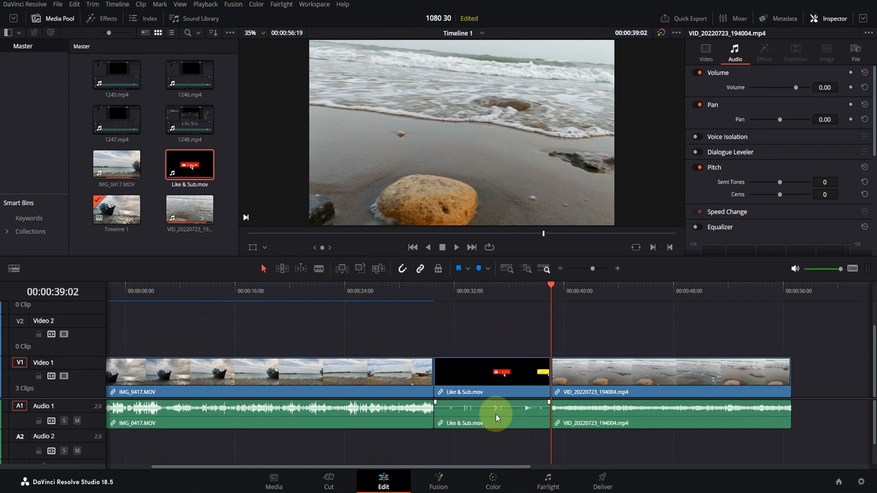
pyautogui.click(491, 414)
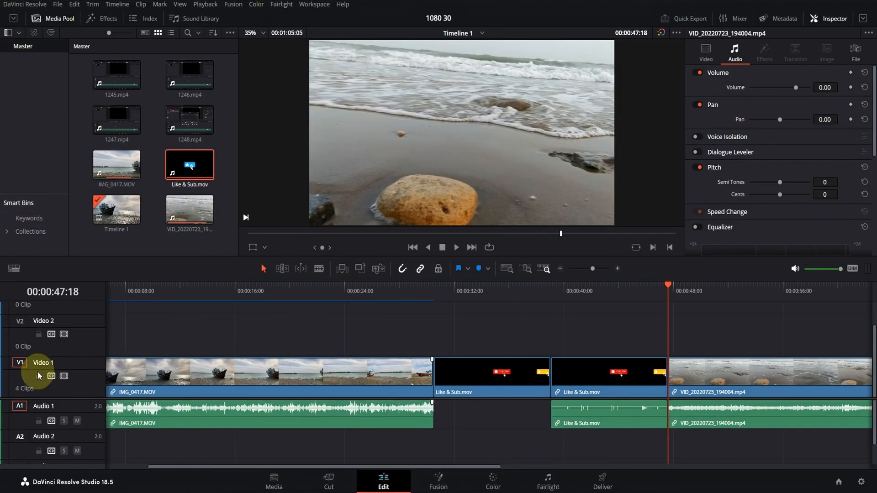
pyautogui.moveTo(300, 296)
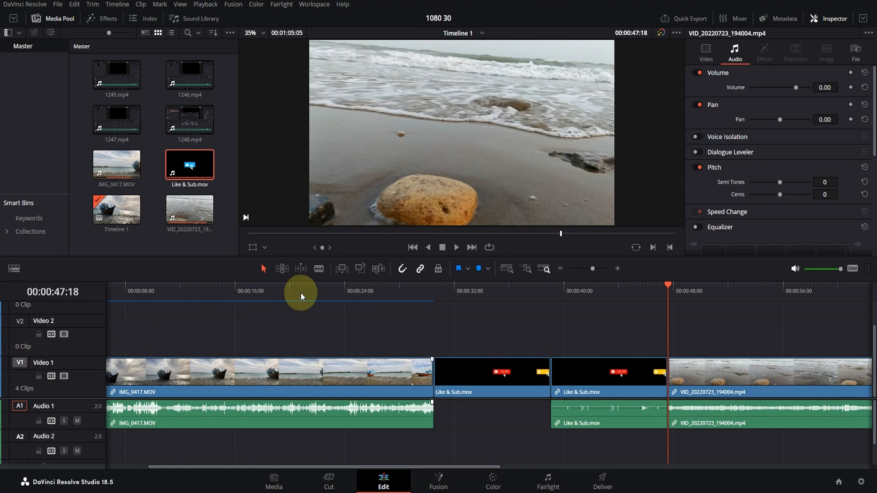